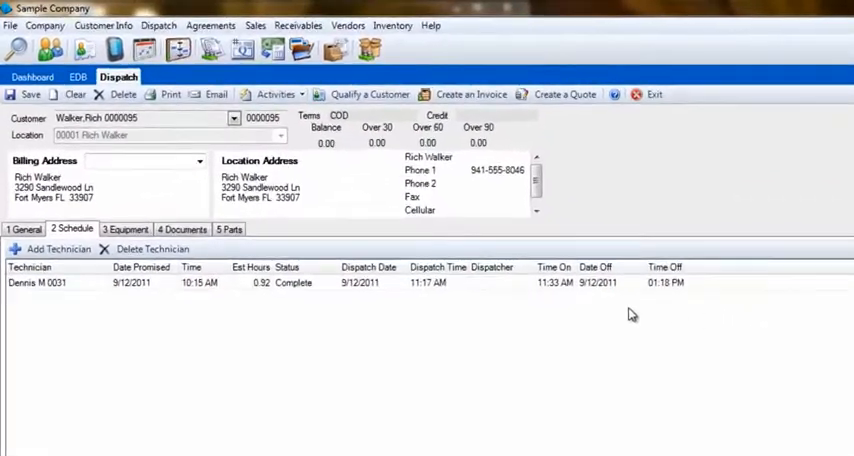
pyautogui.click(436, 282)
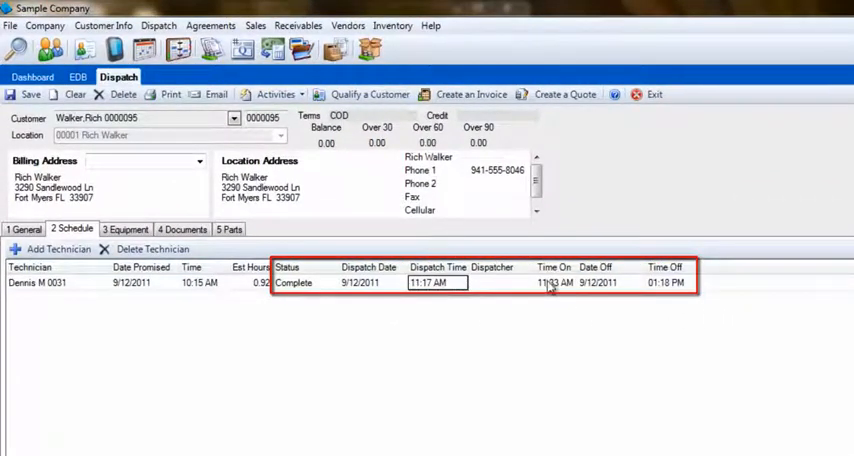
pyautogui.click(668, 282)
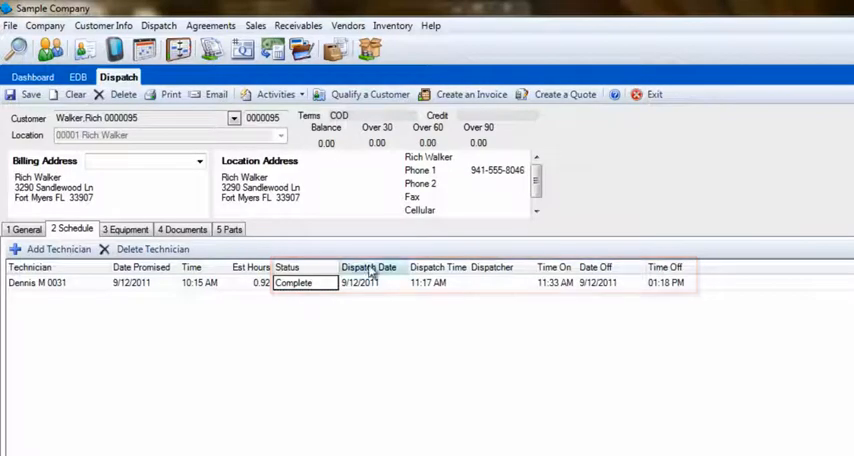
pyautogui.click(470, 94)
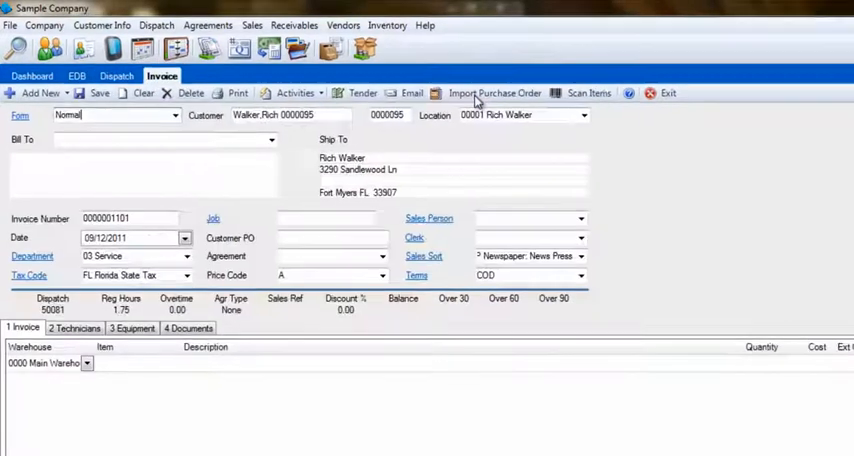
pyautogui.click(820, 8)
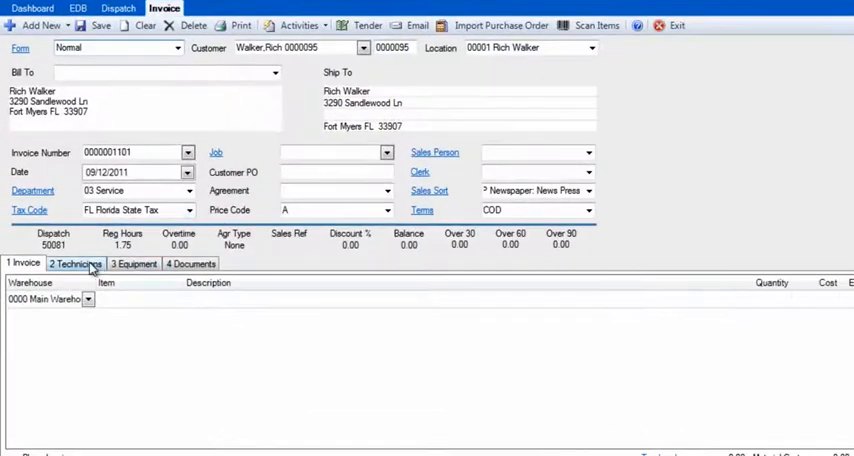
pyautogui.click(76, 264)
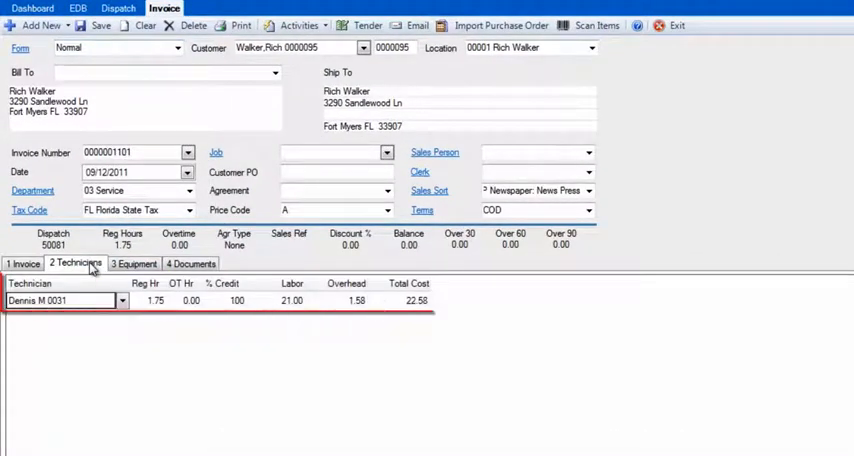
pyautogui.click(150, 300)
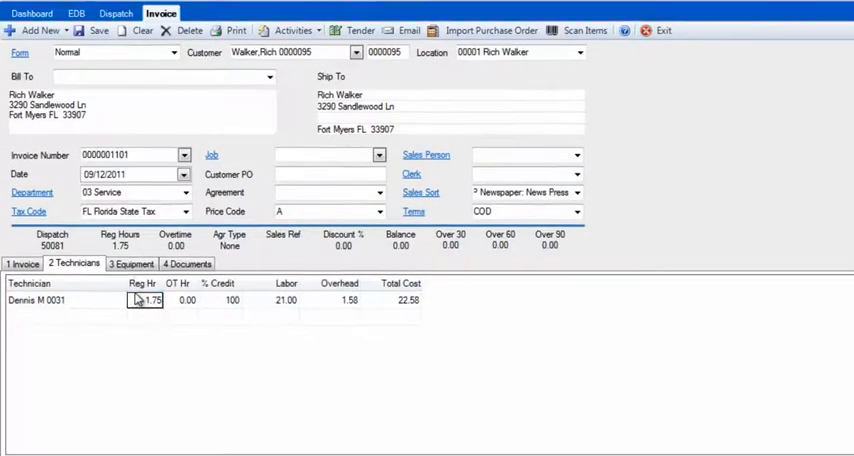
pyautogui.click(36, 20)
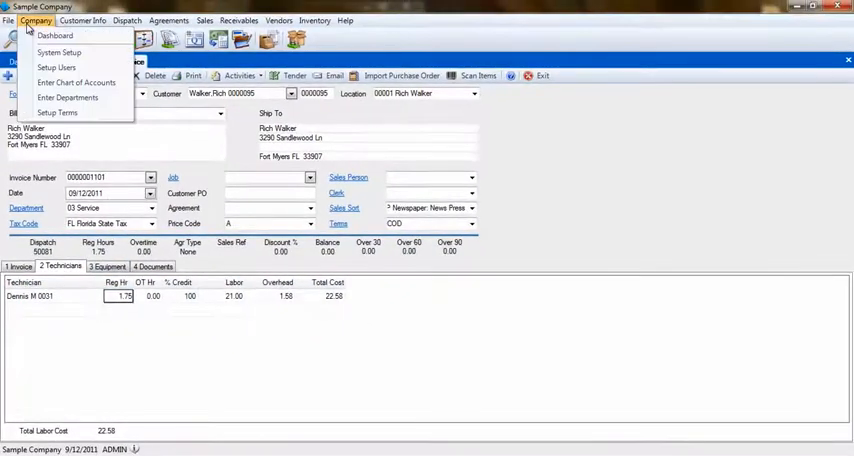
pyautogui.click(58, 52)
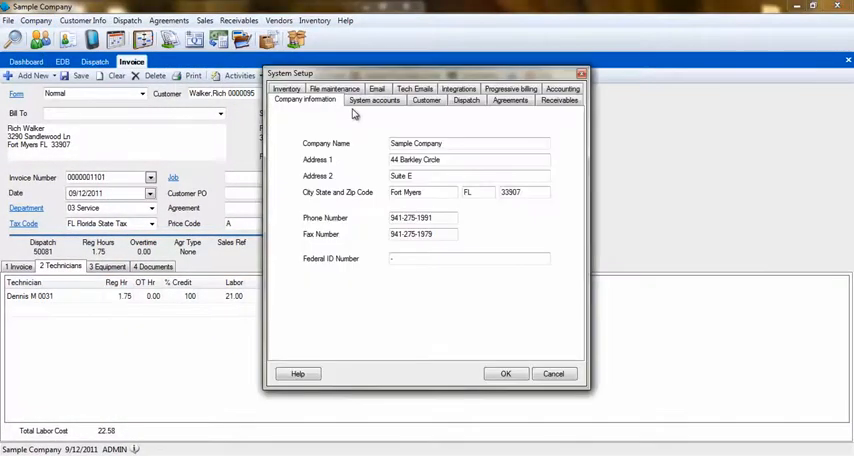
pyautogui.click(466, 100)
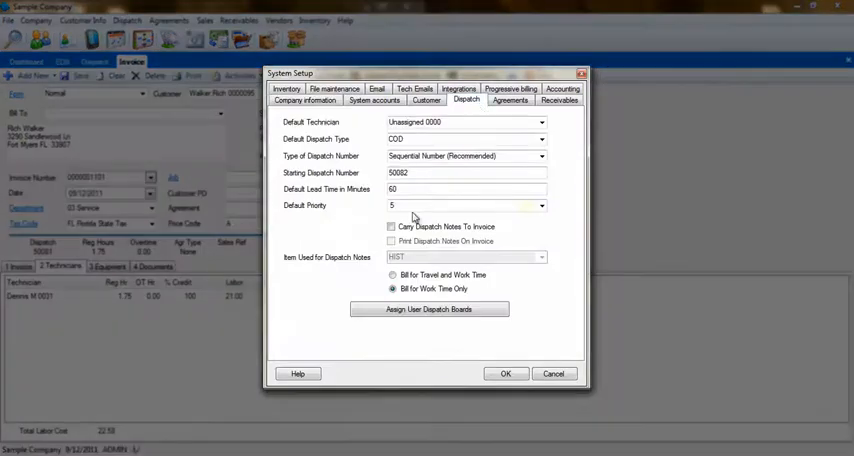
pyautogui.click(392, 276)
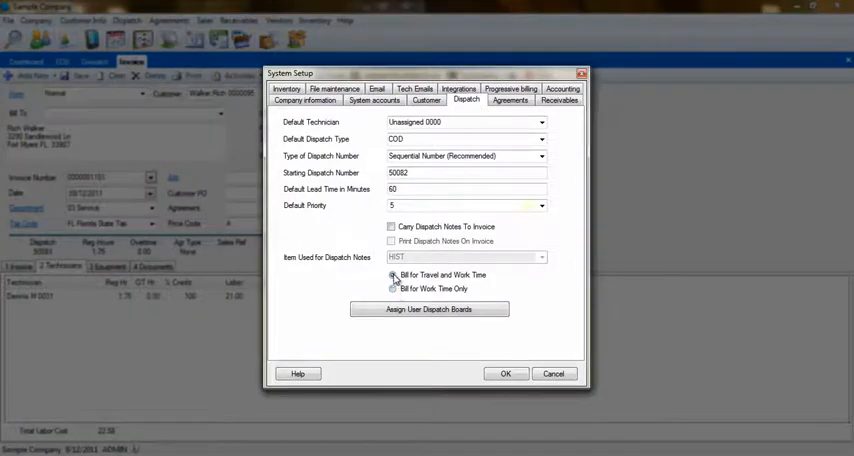
pyautogui.click(392, 288)
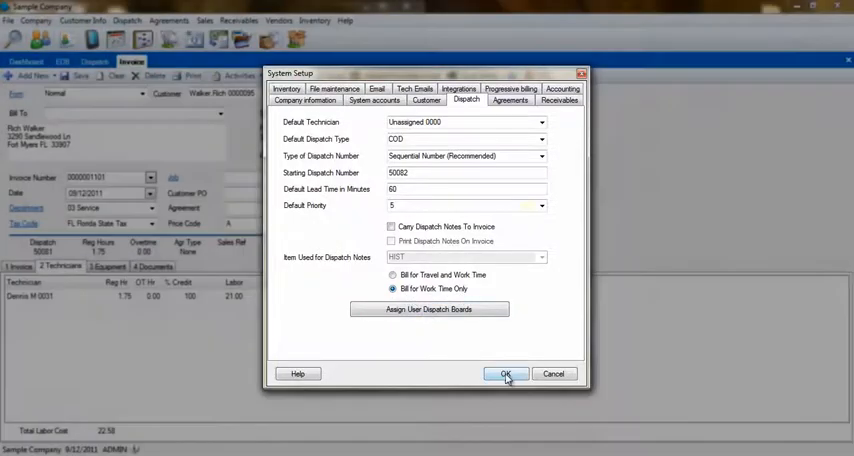
pyautogui.click(504, 372)
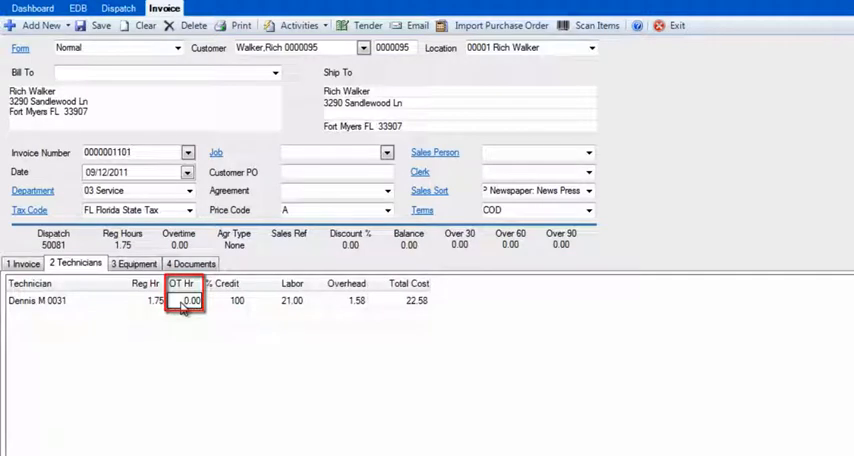
# Step: Review Reg Hr, OT Hr, Labor and Overhead, then return to the invoice item list with material cost 0.00
pyautogui.click(144, 300)
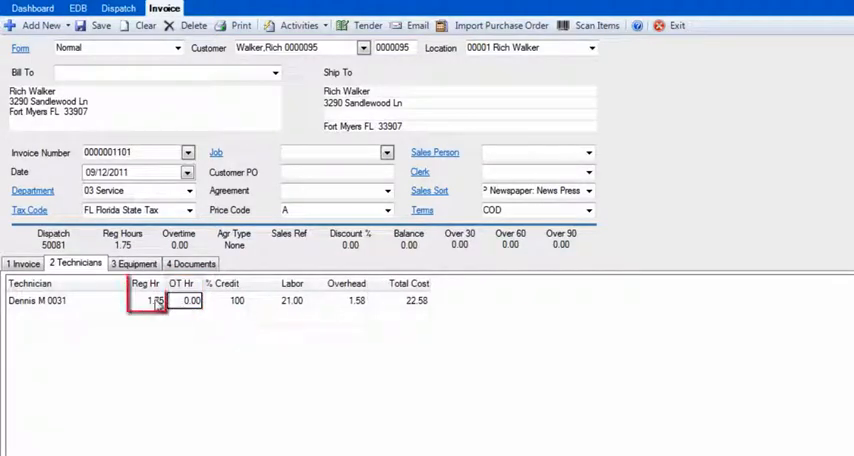
pyautogui.click(152, 300)
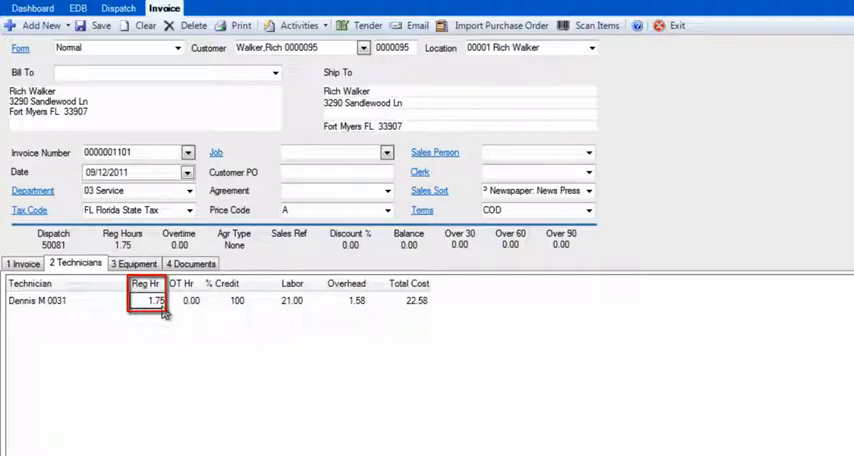
pyautogui.click(292, 300)
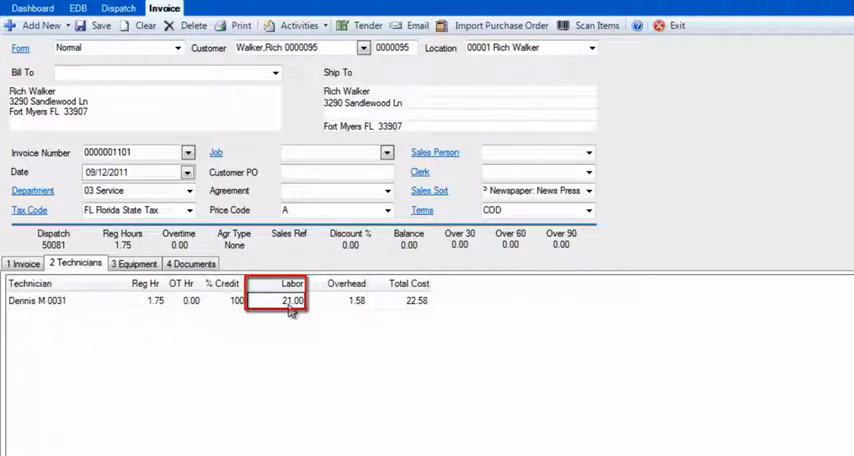
pyautogui.click(344, 300)
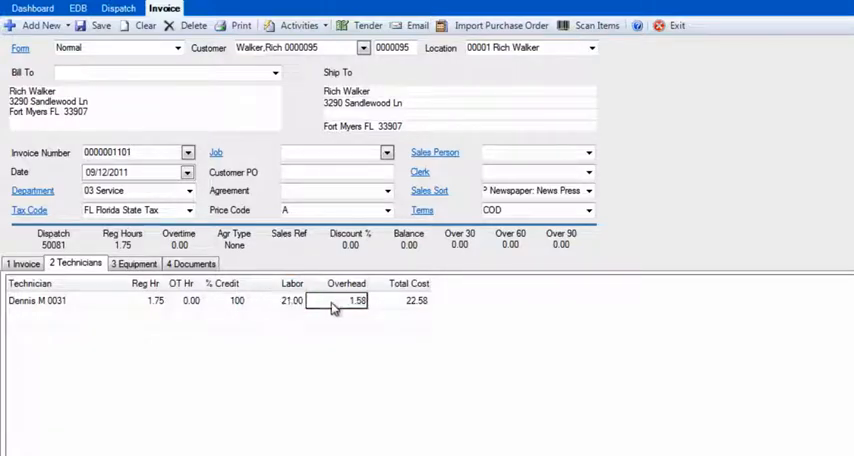
pyautogui.click(344, 300)
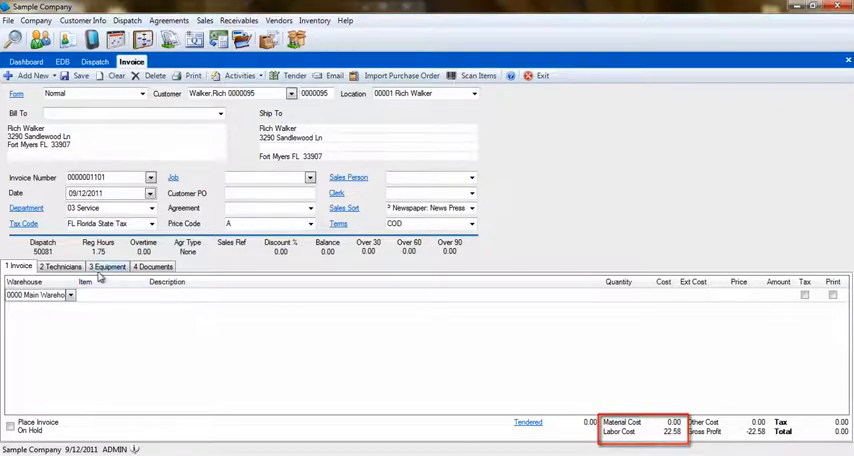
# Step: Show the invoice's technician hours and cost breakdown again
pyautogui.click(60, 268)
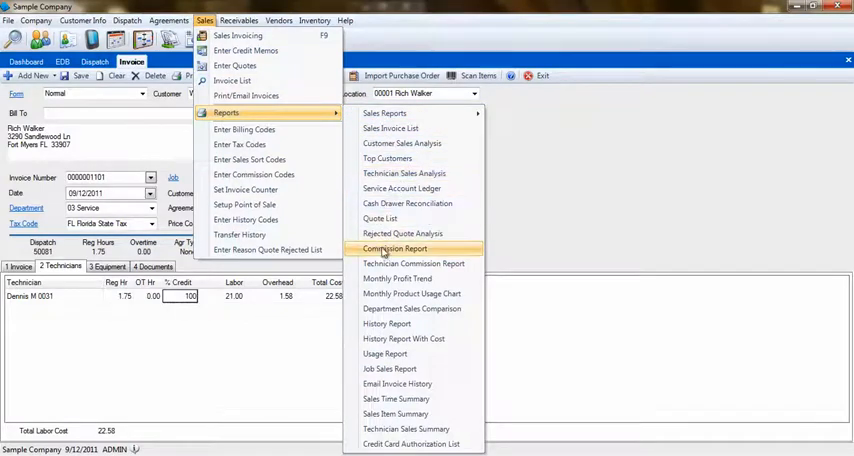
pyautogui.moveTo(420, 256)
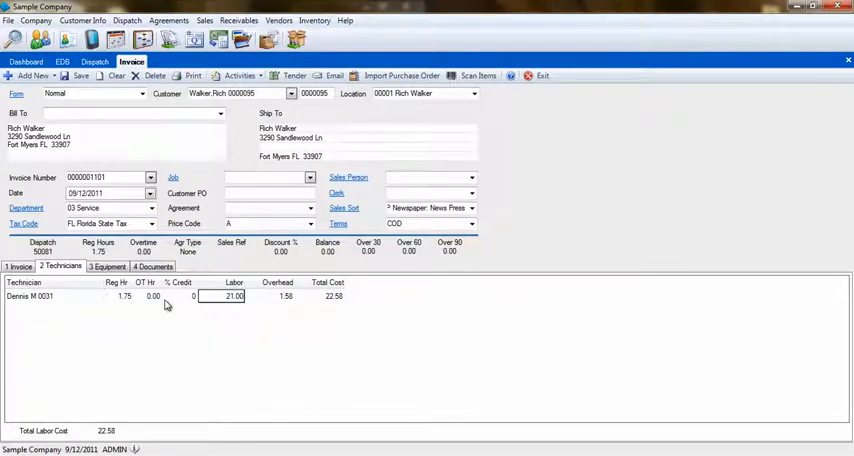
pyautogui.click(178, 296)
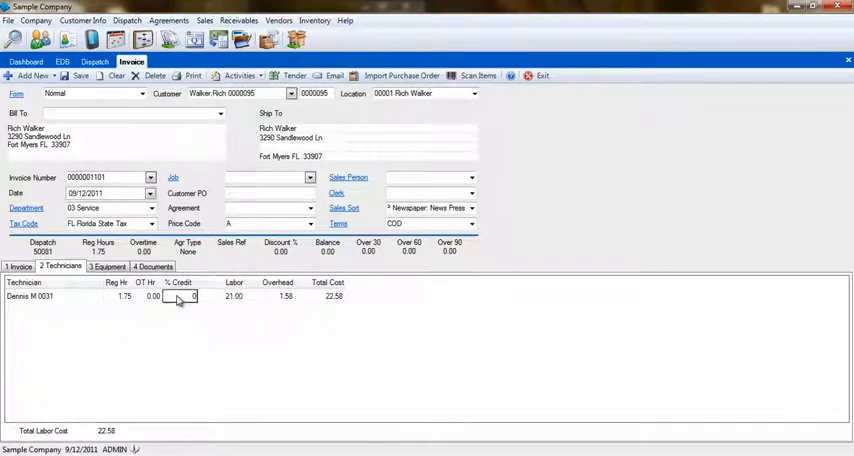